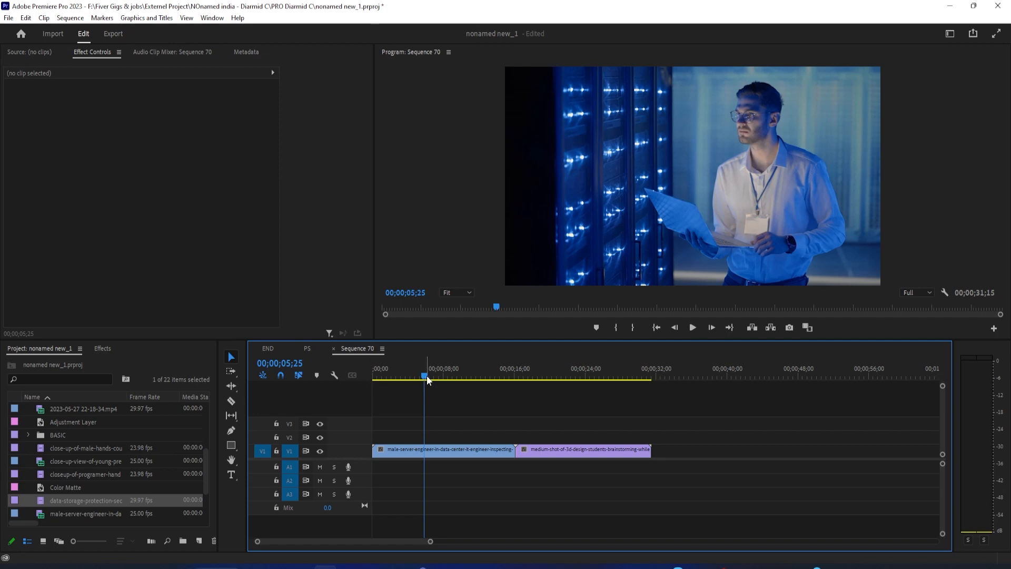
- Swap the engineer clip at the sequence start for the data-storage clip
{"action": "left_click", "coordinate": [445, 450]}
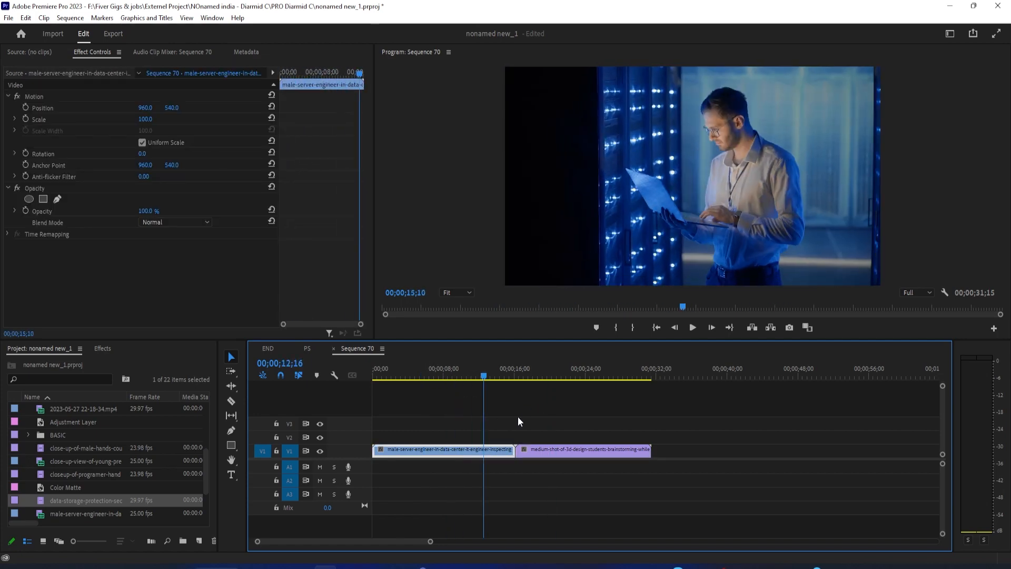
{"action": "left_click", "coordinate": [443, 376]}
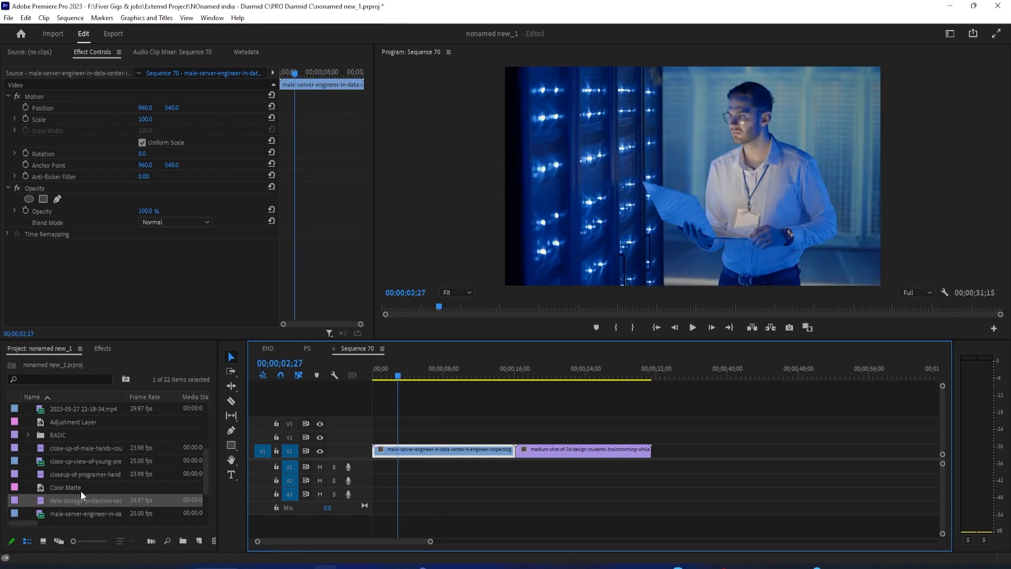
{"action": "mouse_move", "coordinate": [84, 500]}
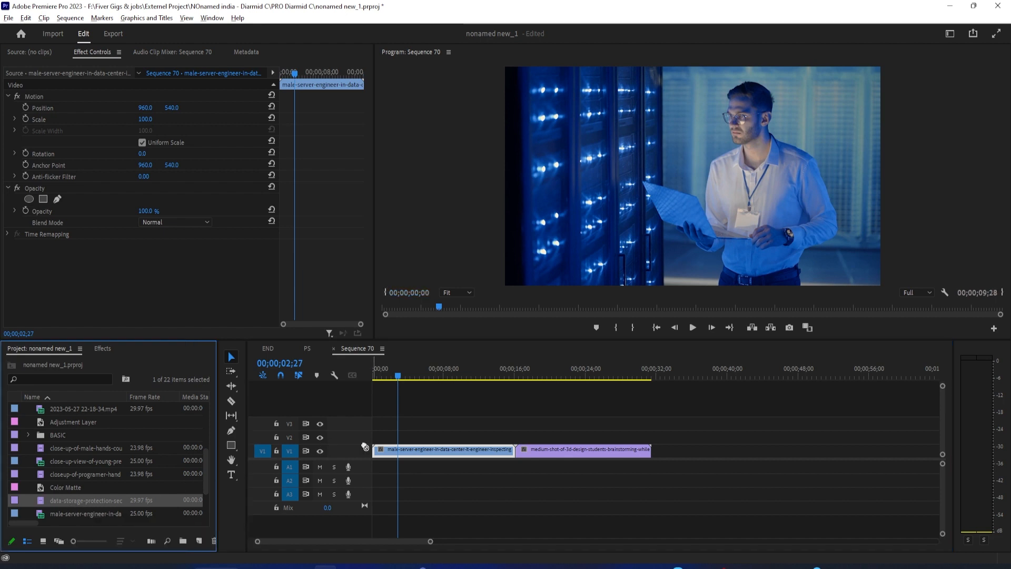
{"action": "left_click", "coordinate": [443, 449]}
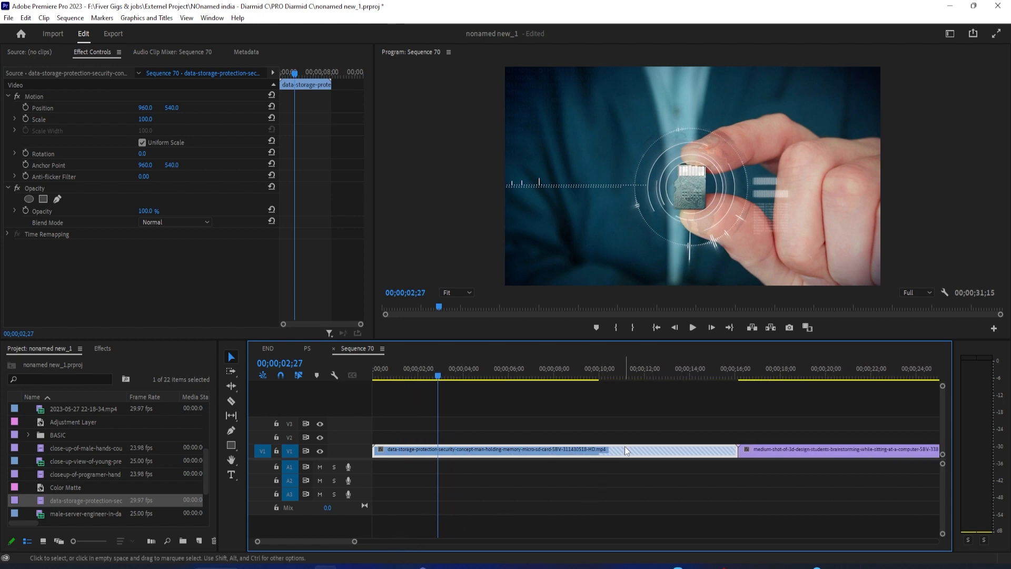
- Scrub near the new clip's end to locate where its footage gives way to black
{"action": "left_click", "coordinate": [592, 376]}
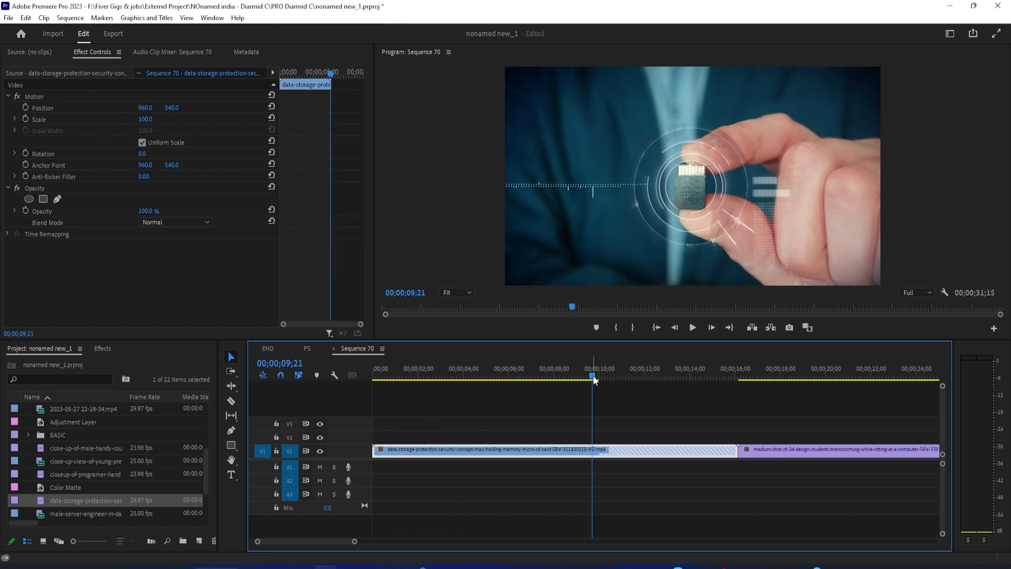
{"action": "left_click", "coordinate": [589, 376]}
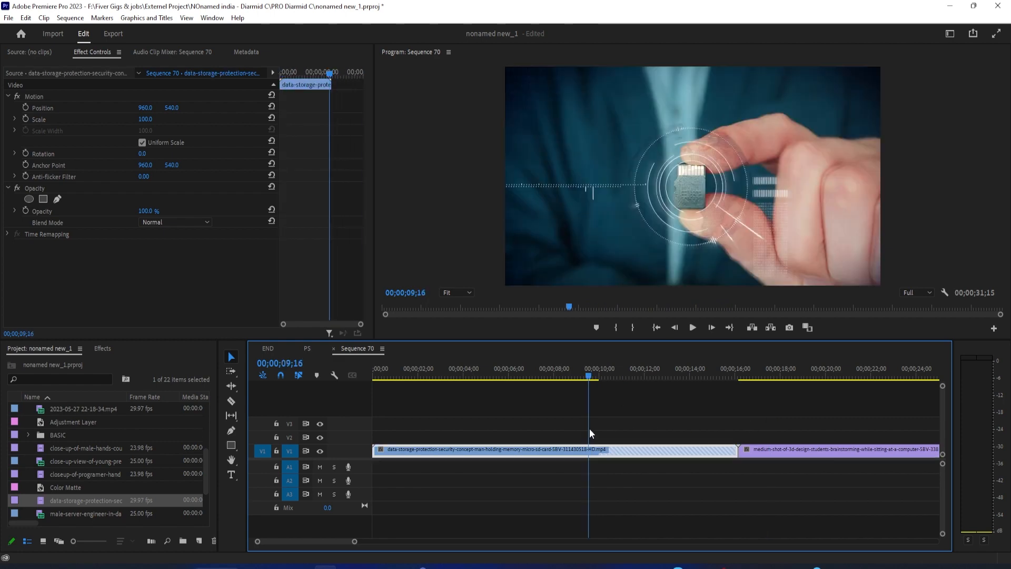
{"action": "left_click", "coordinate": [638, 376]}
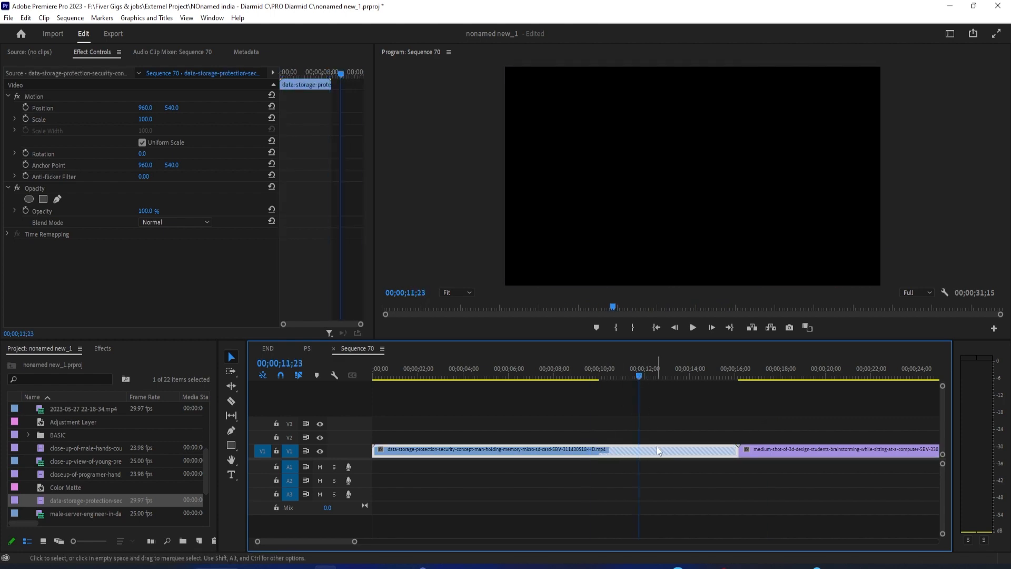
{"action": "mouse_move", "coordinate": [652, 466]}
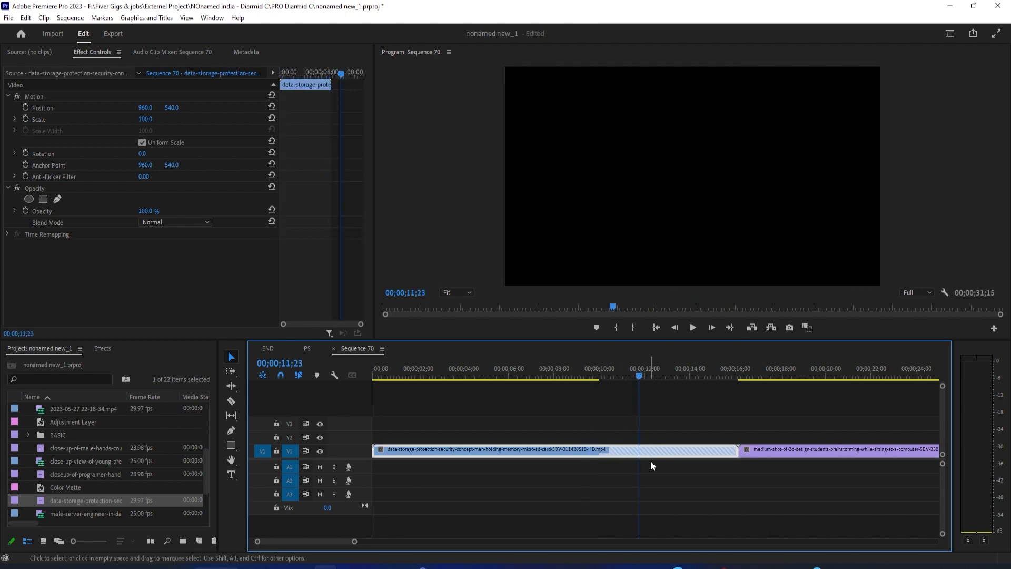
{"action": "mouse_move", "coordinate": [660, 411]}
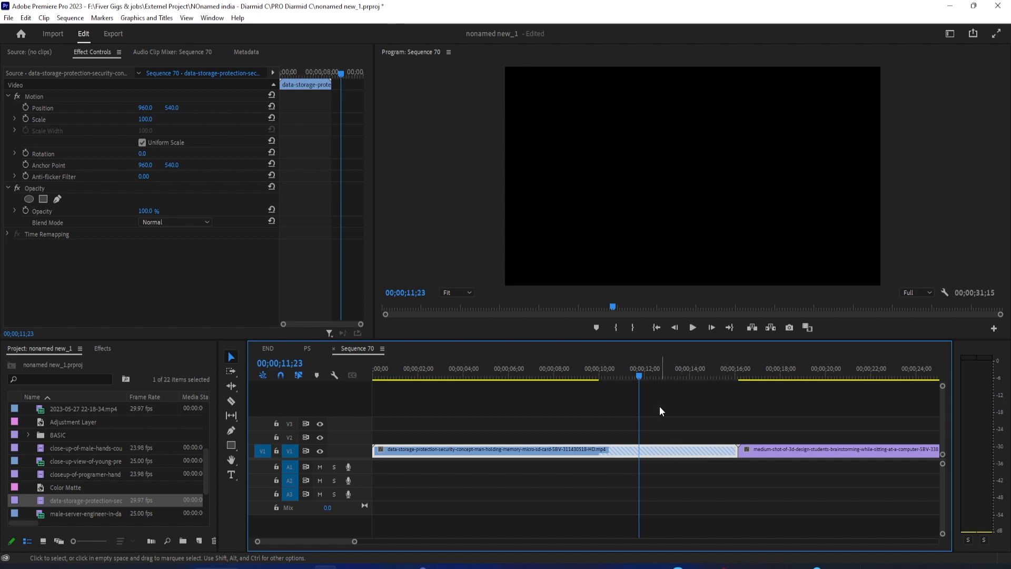
{"action": "left_click", "coordinate": [725, 376]}
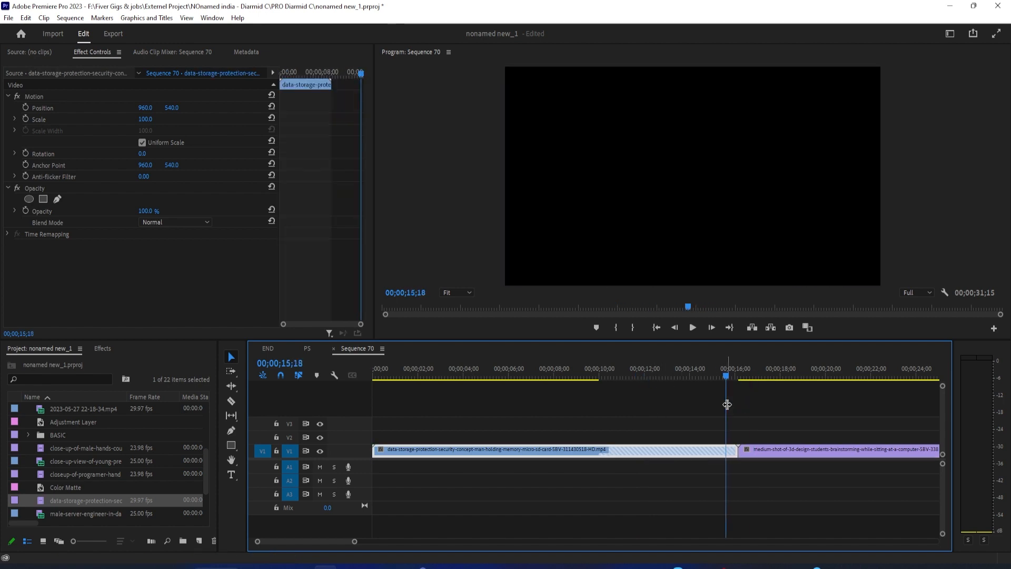
{"action": "mouse_move", "coordinate": [700, 433]}
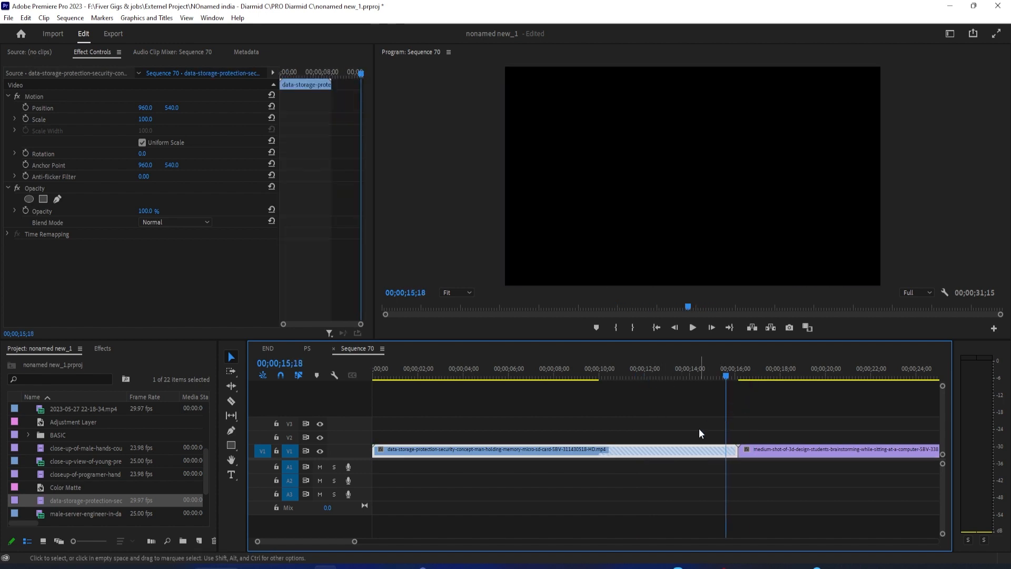
{"action": "mouse_move", "coordinate": [673, 430]}
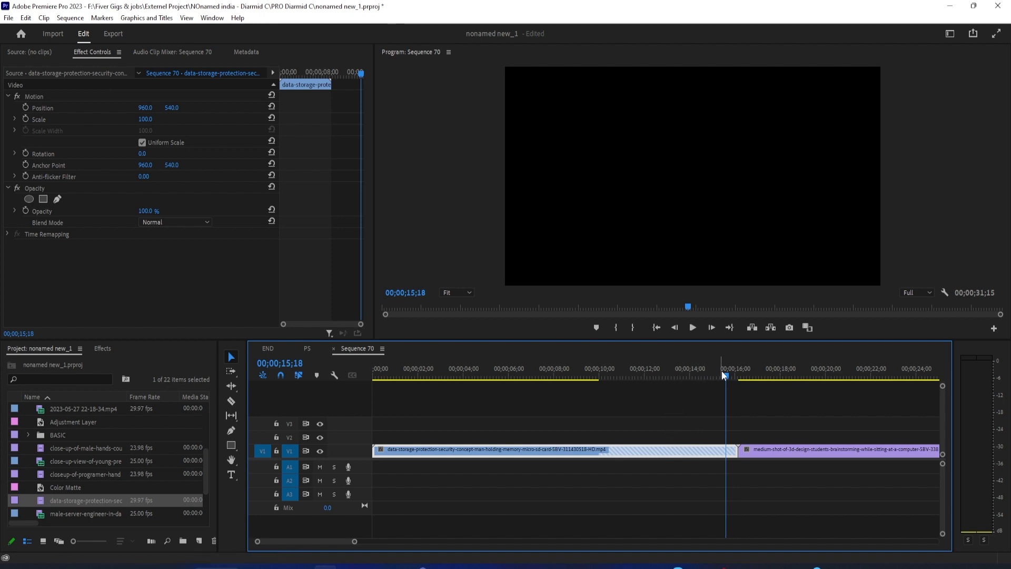
{"action": "left_click", "coordinate": [698, 376]}
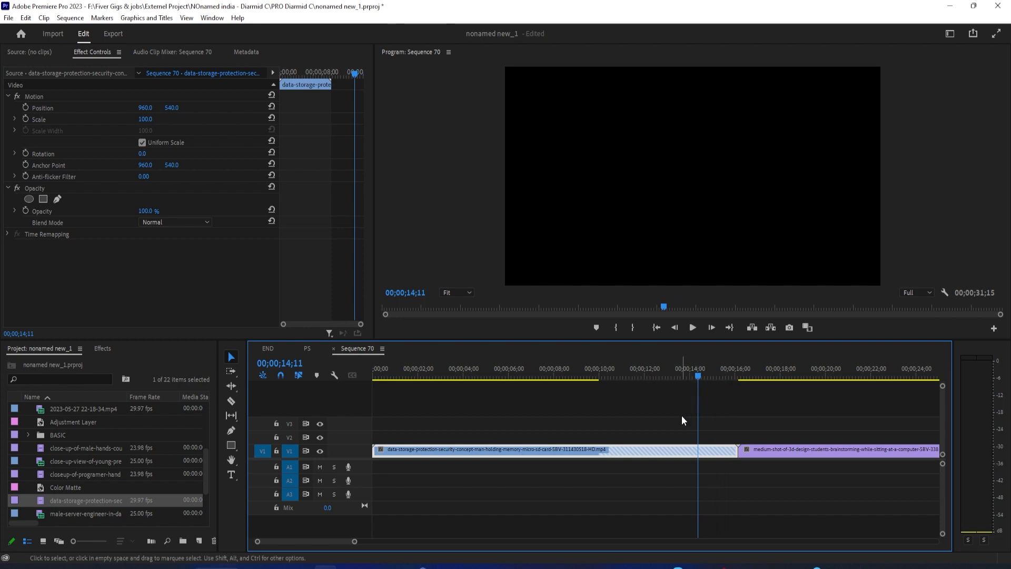
{"action": "mouse_move", "coordinate": [713, 441]}
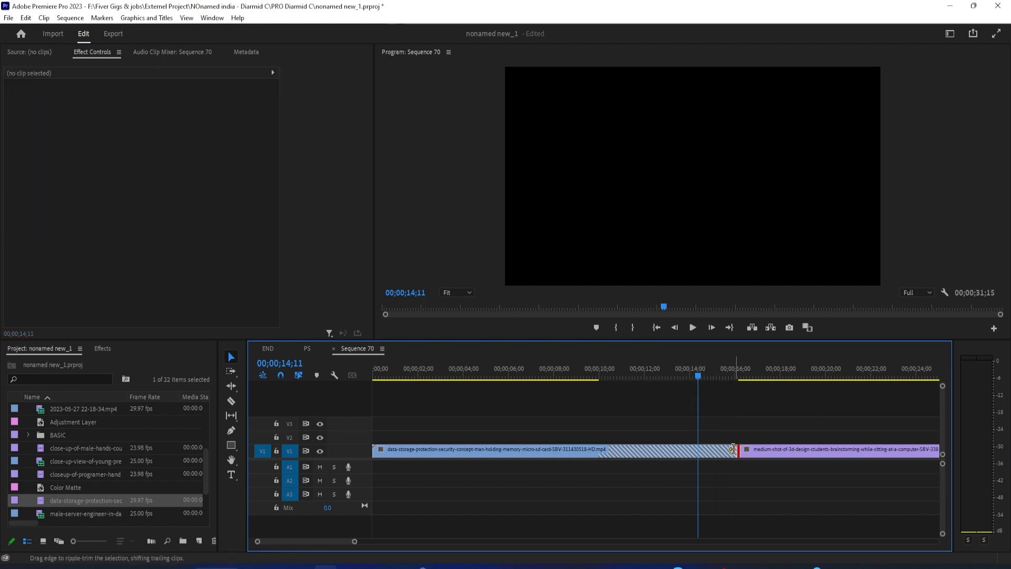
- Ripple-trim the data-storage clip's hatched tail, then preview the cut into the classroom clip
{"action": "left_click", "coordinate": [490, 449]}
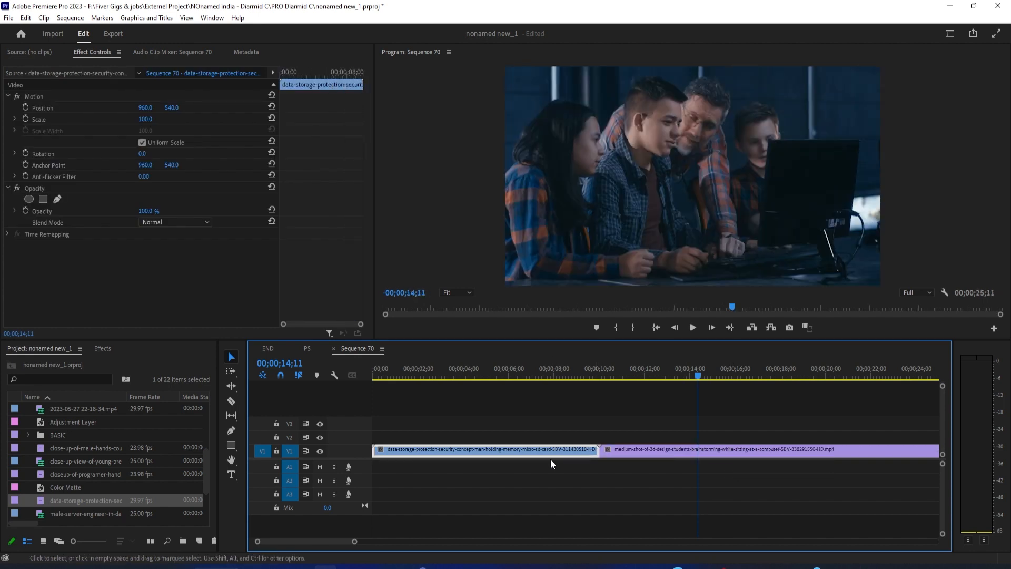
{"action": "left_click", "coordinate": [592, 376]}
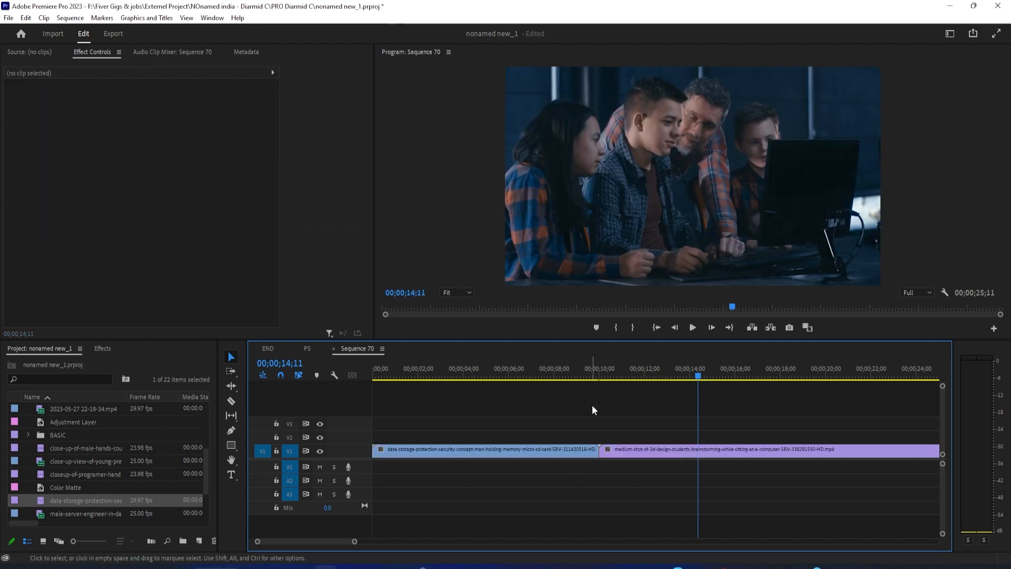
{"action": "left_click", "coordinate": [483, 450]}
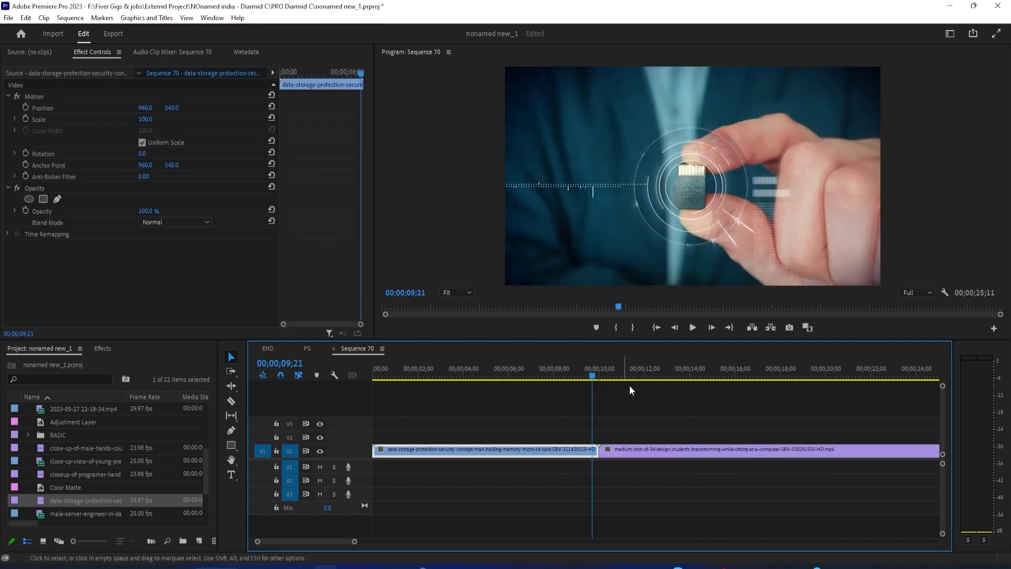